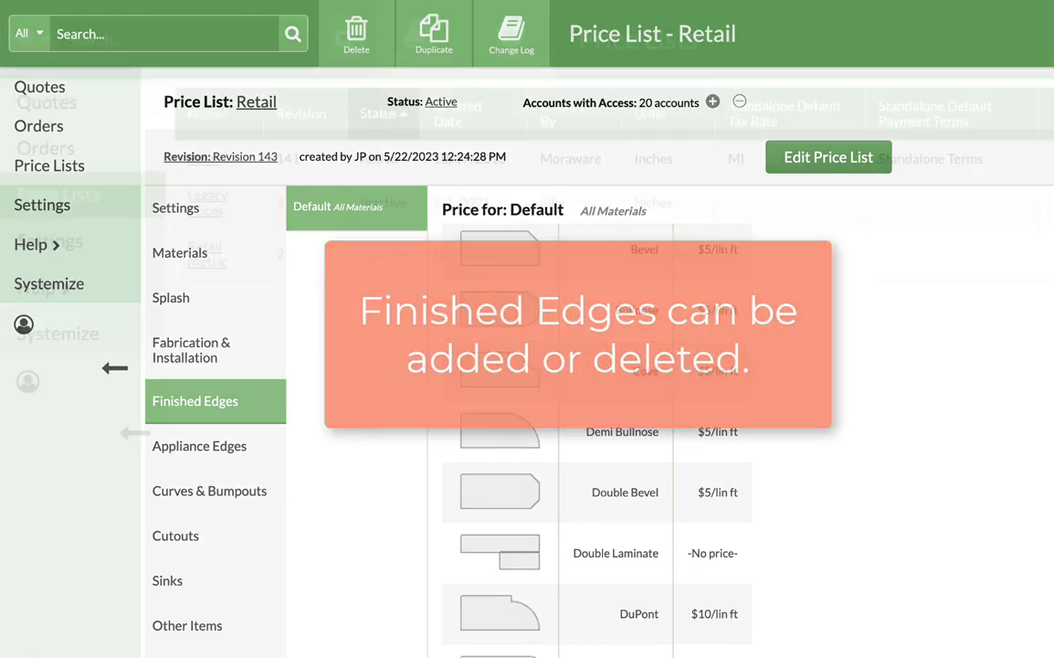
- Open the Retail price list (revision 141) from the Price Lists page
click(49, 165)
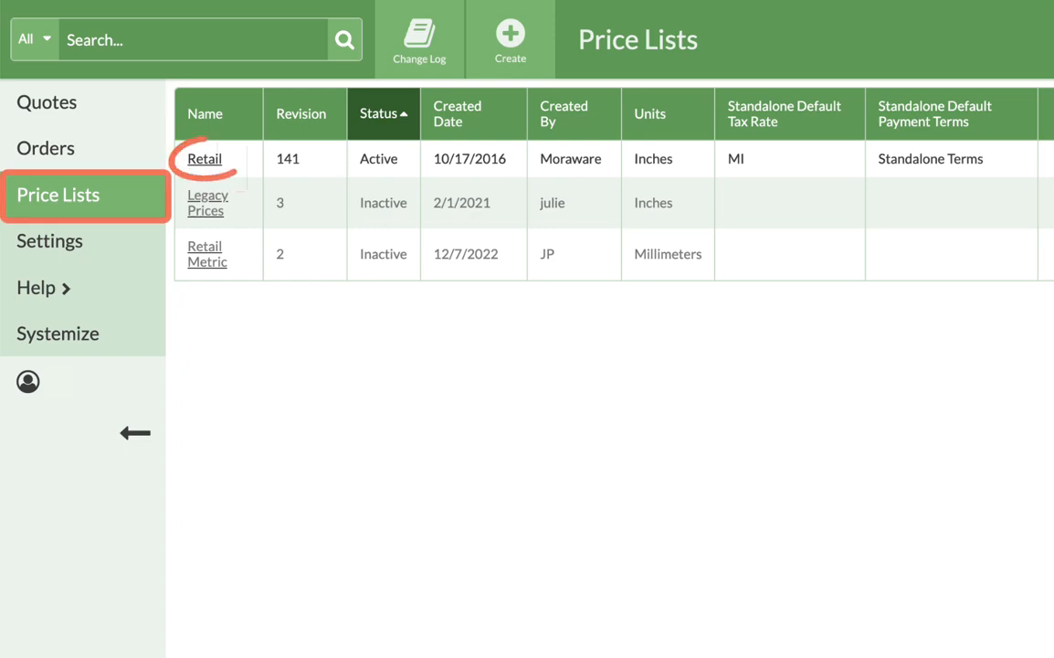
click(204, 158)
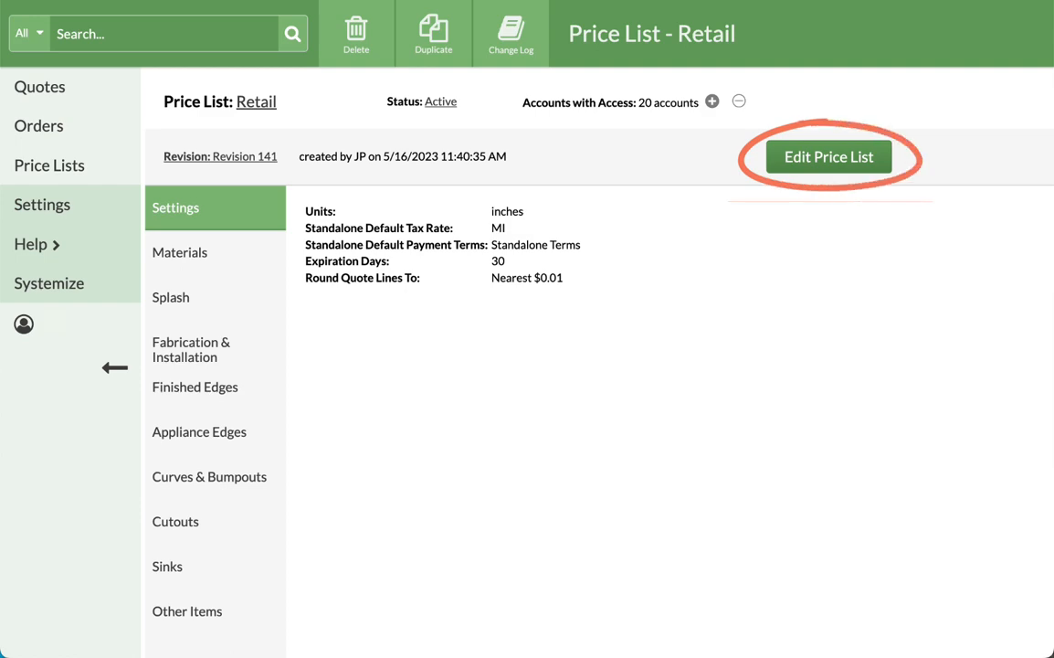
- Put the Retail price list into edit mode and show its Finished Edges prices
click(829, 156)
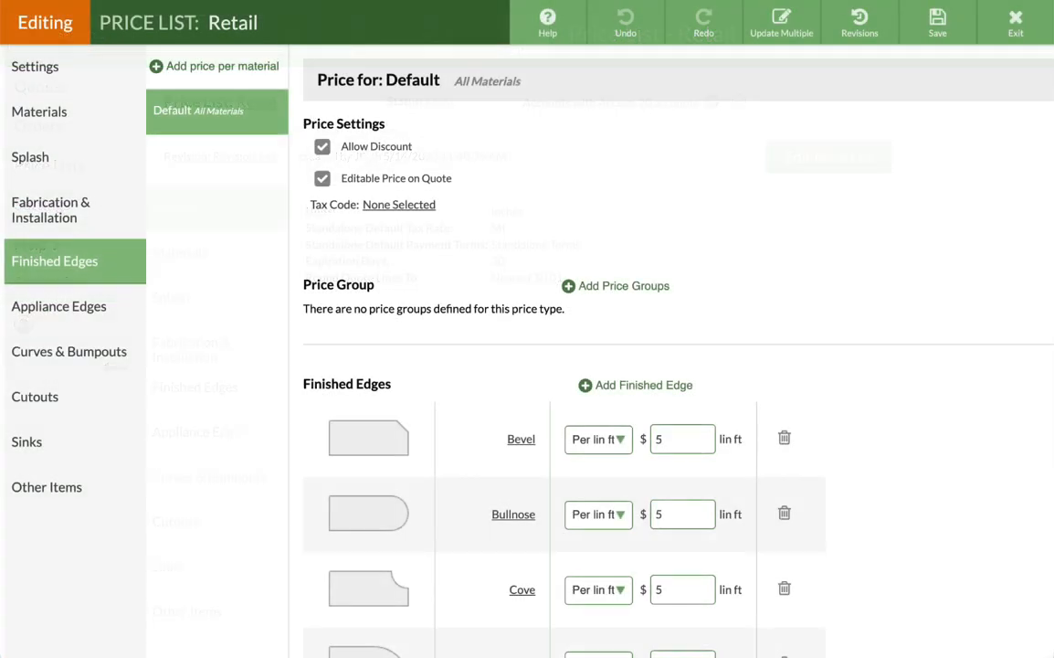
click(55, 260)
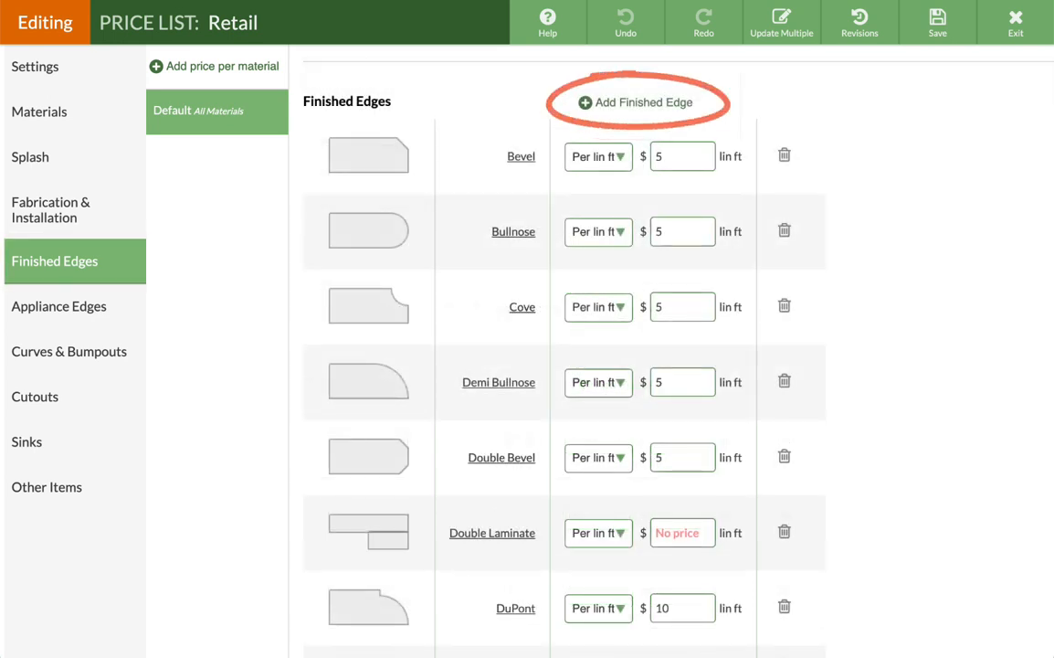
- Create a finished edge named 'Arc', initially with no image or price
click(634, 102)
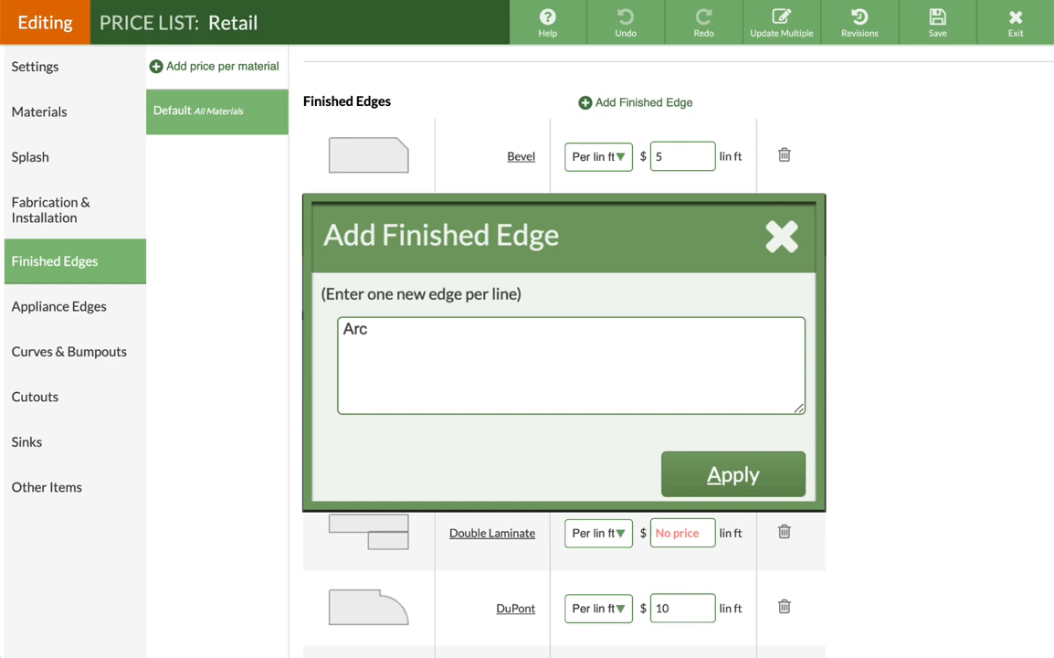
click(569, 366)
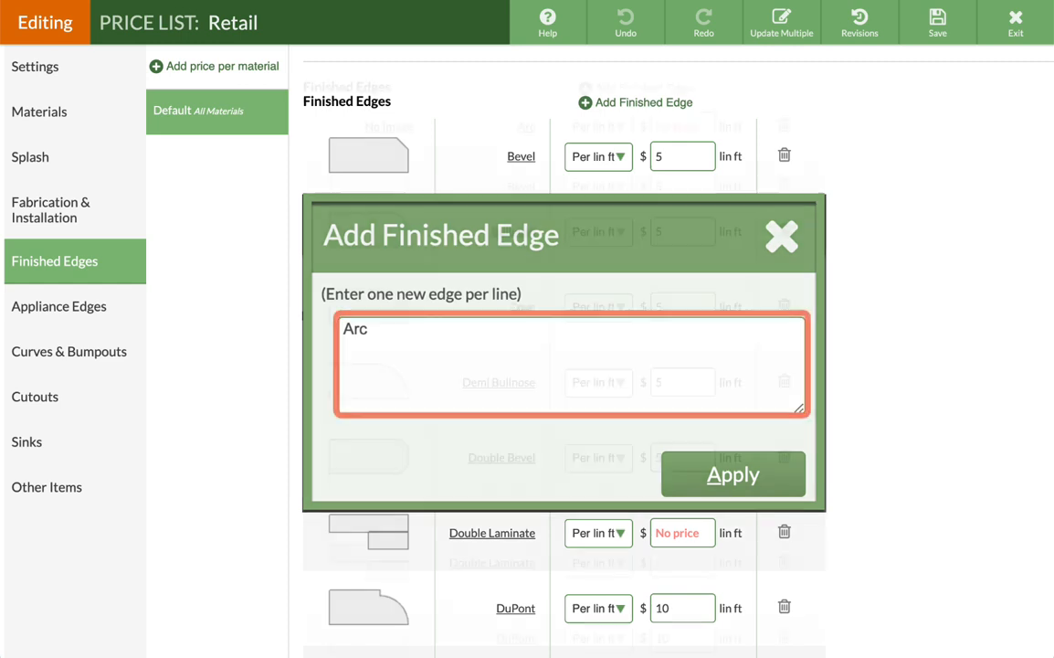
click(732, 474)
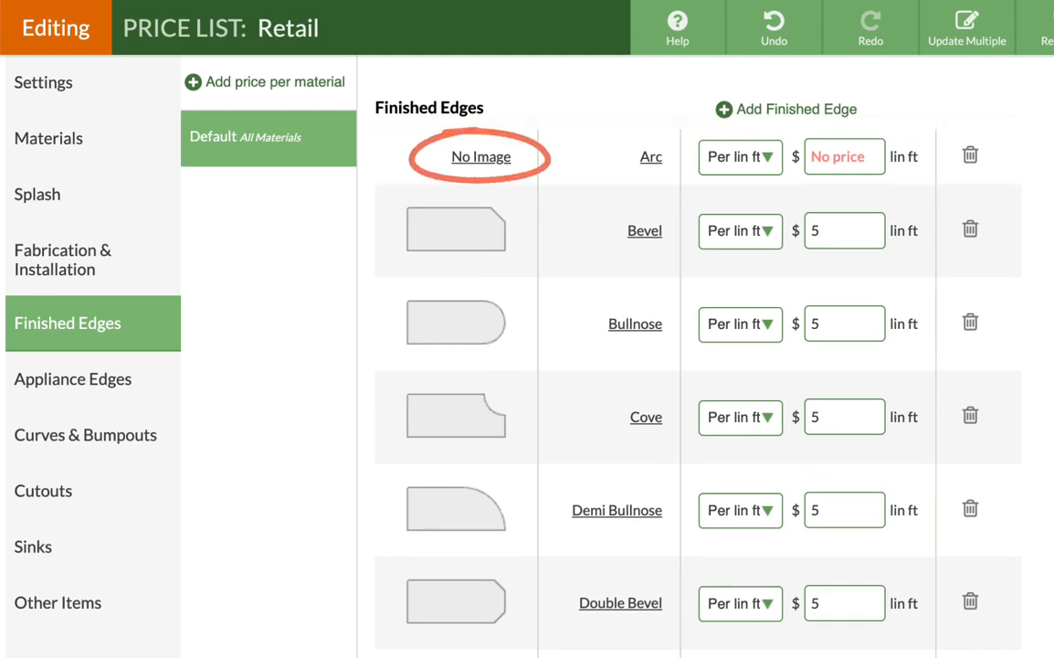
- Keep the Arc edge's lamination at None and open the edge drawing gallery
click(481, 157)
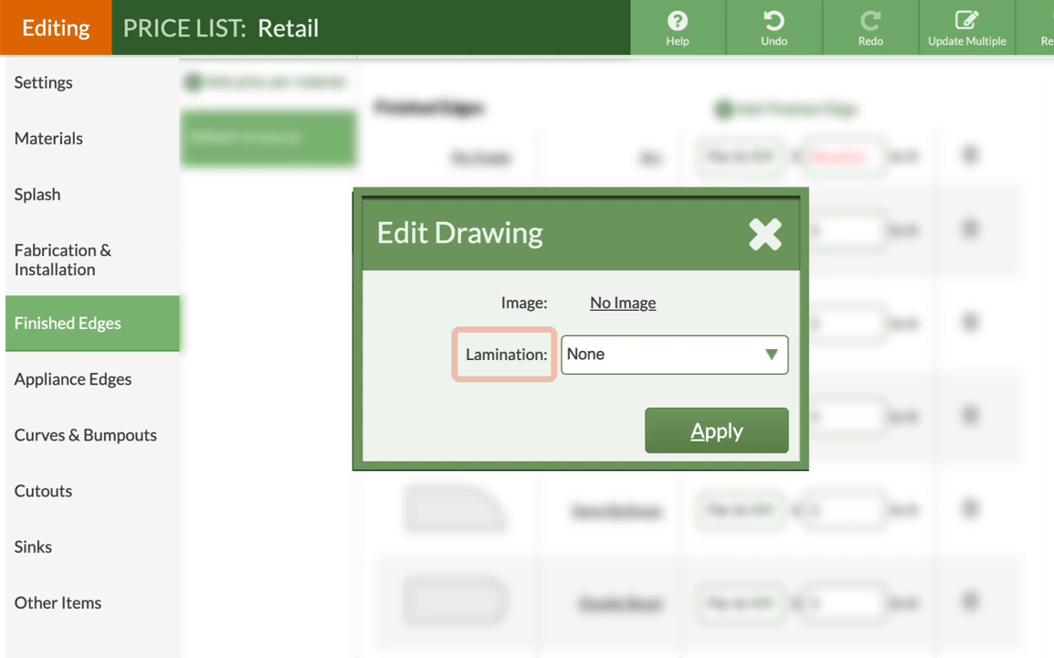
click(674, 355)
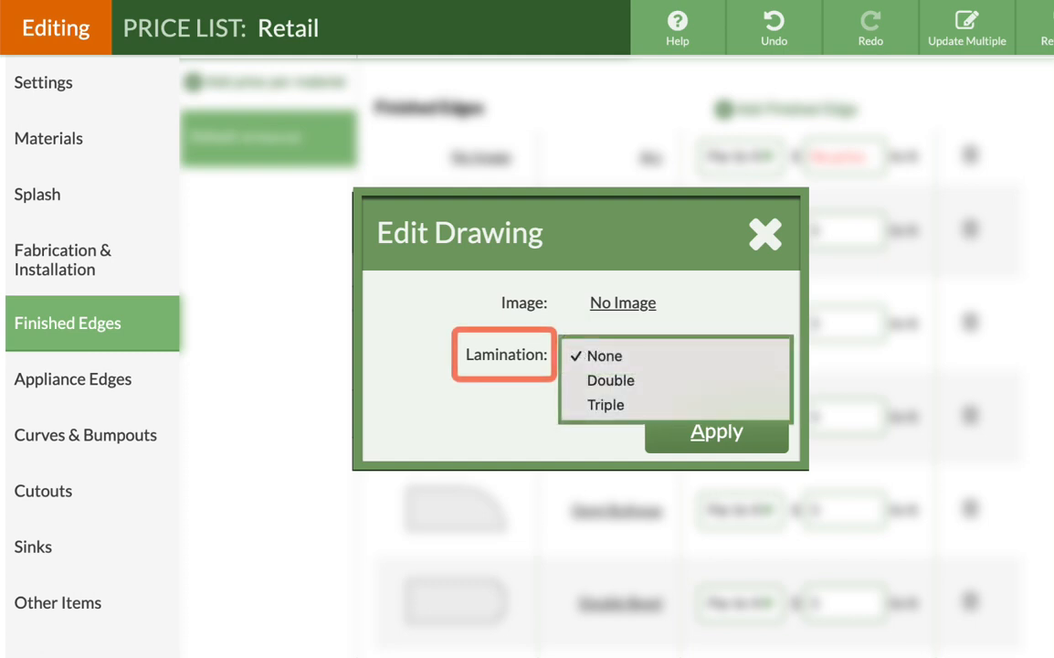
click(605, 355)
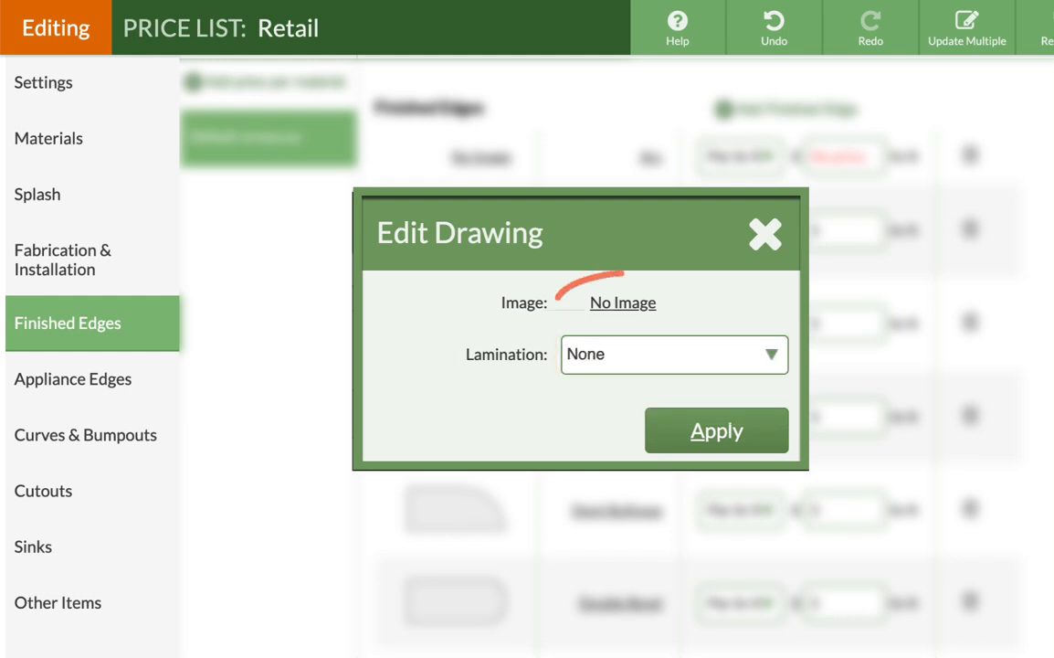
click(623, 303)
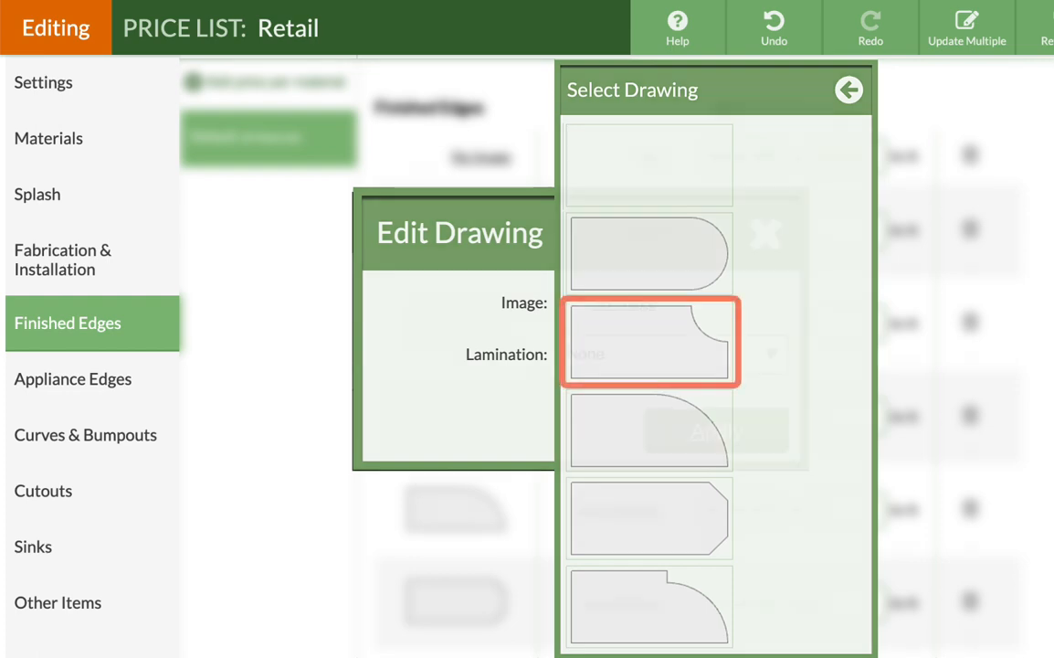
- Give Arc the cove drawing and a $25 per lin ft price, then save
click(849, 90)
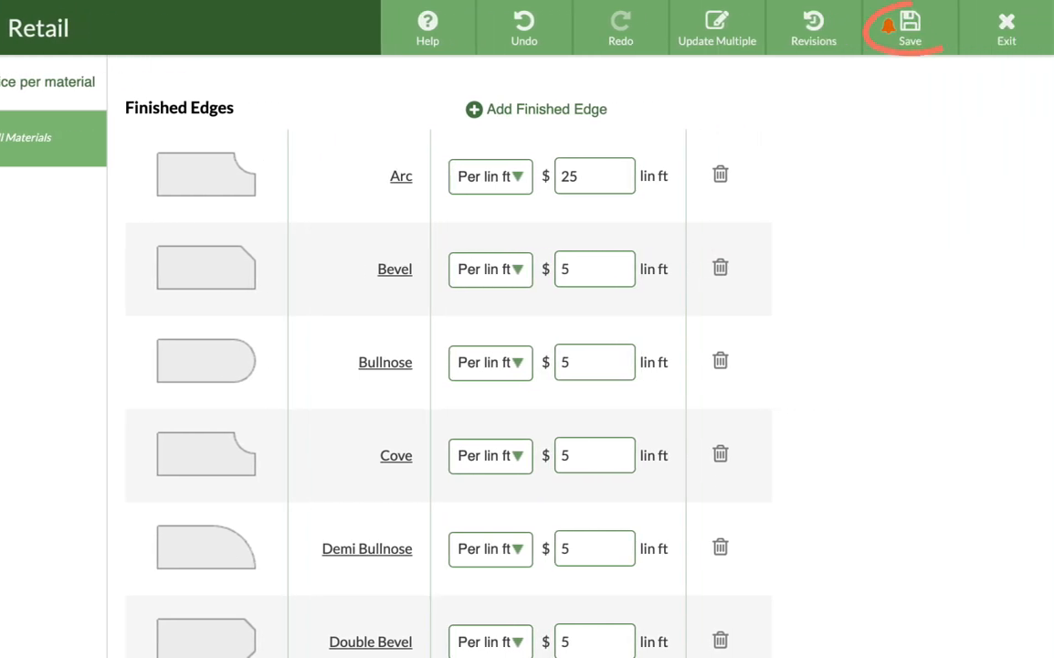
click(428, 27)
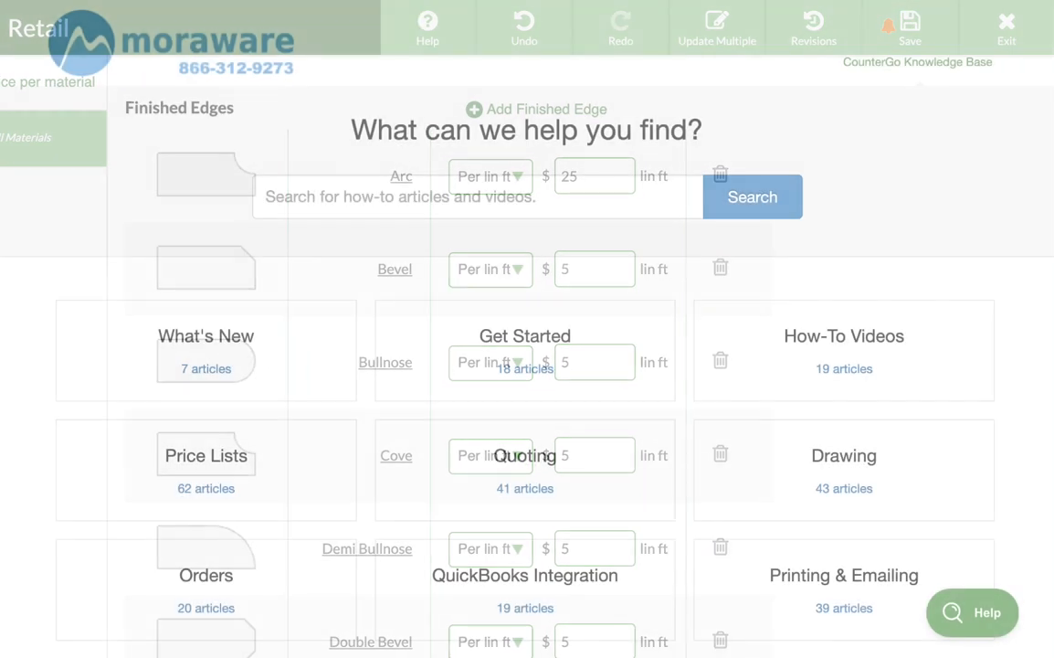